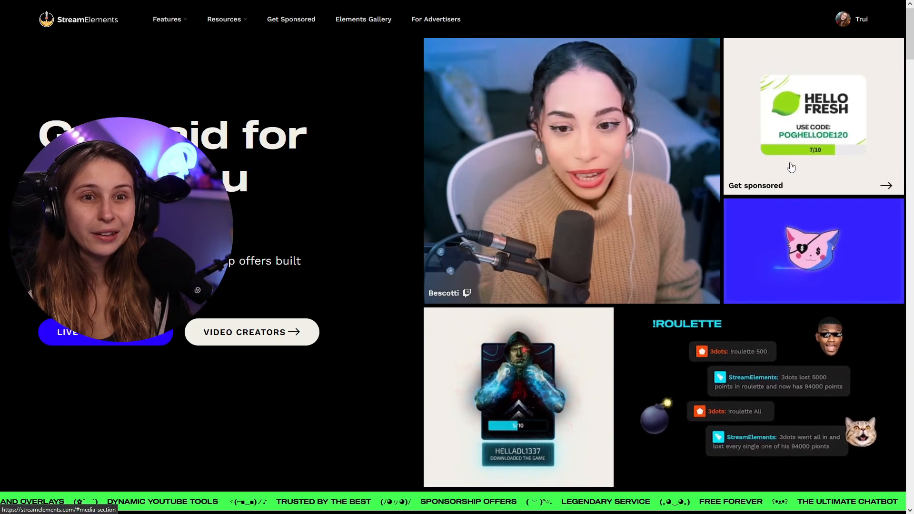
# Step: From Dashboard > Chatbot > Modules, toggle Eight-ball on and scroll to its responses
pyautogui.click(852, 19)
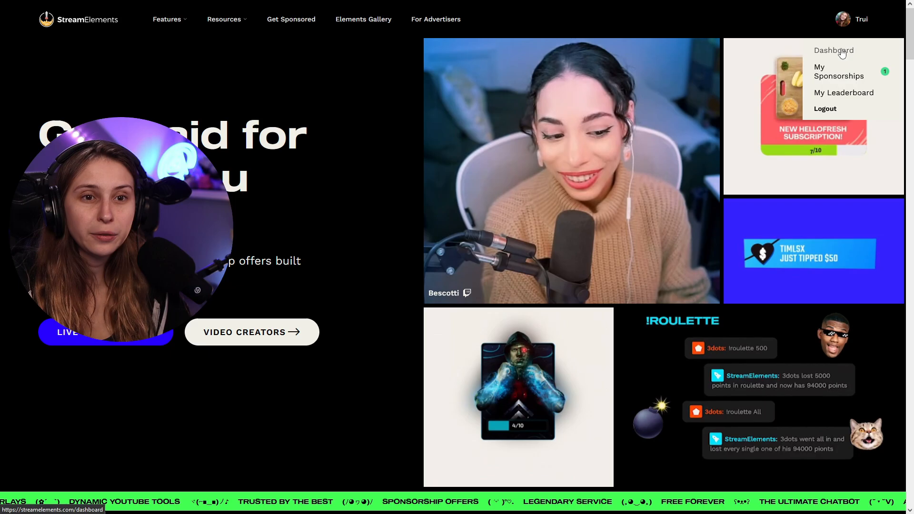
pyautogui.click(834, 50)
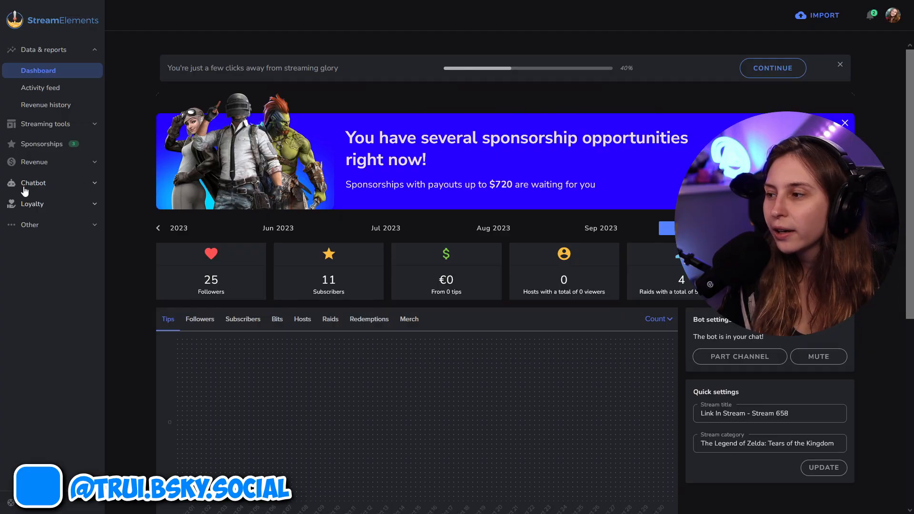
pyautogui.click(33, 182)
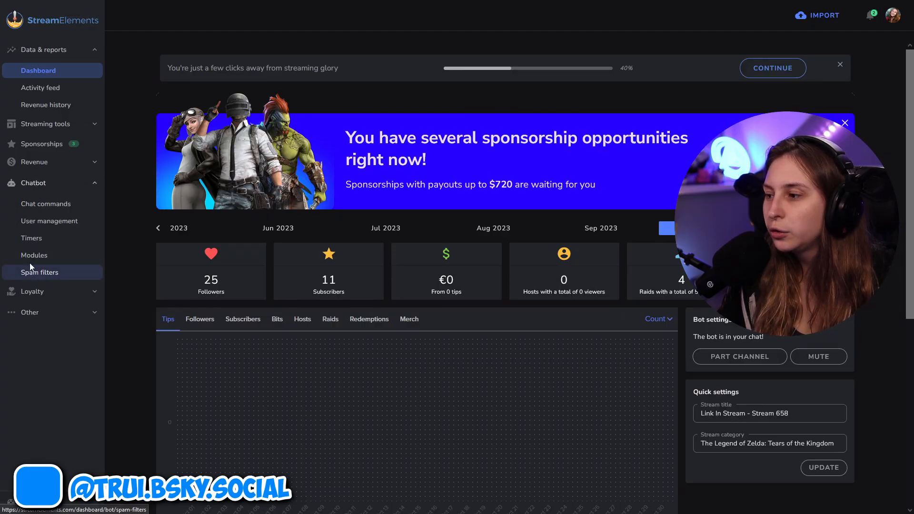
pyautogui.click(34, 257)
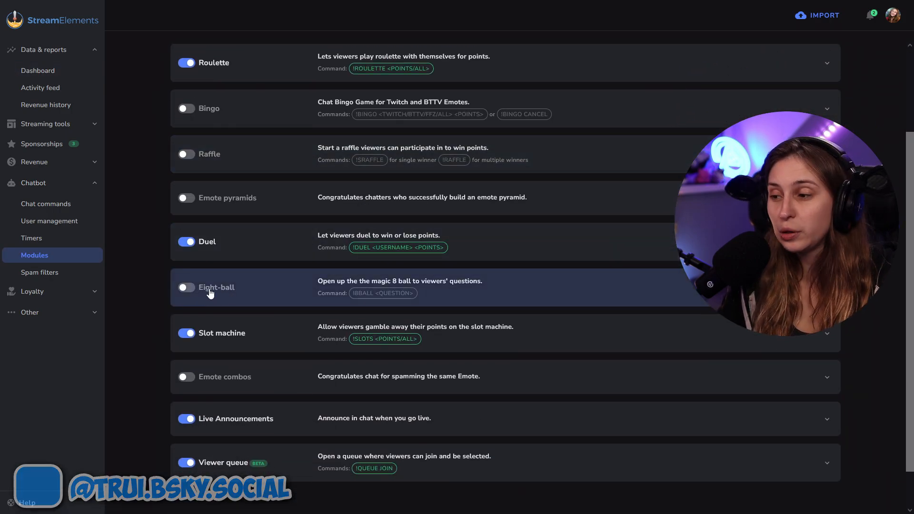
pyautogui.click(186, 287)
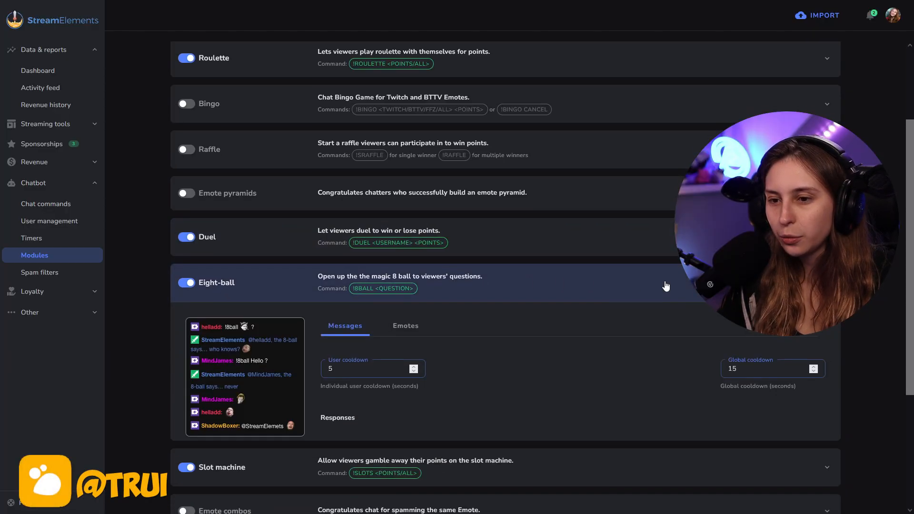
pyautogui.scroll(-3)
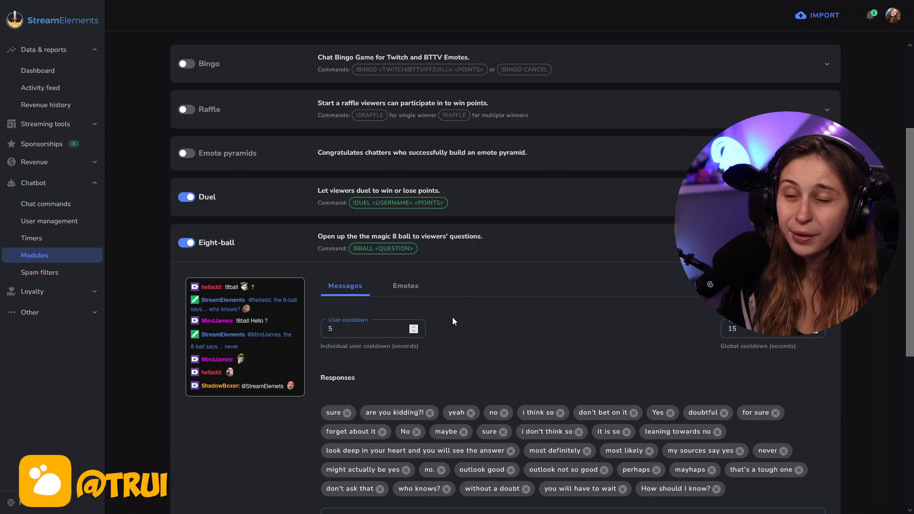
pyautogui.scroll(-3)
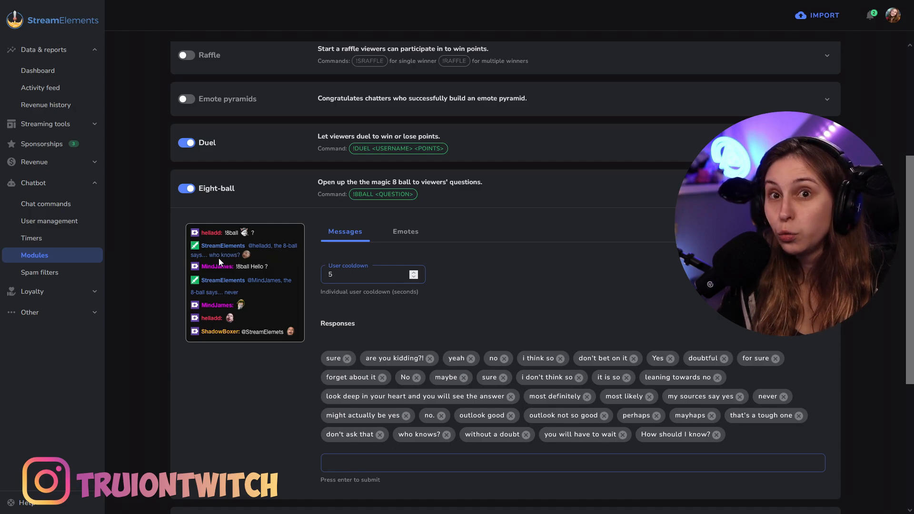
pyautogui.moveTo(241, 268)
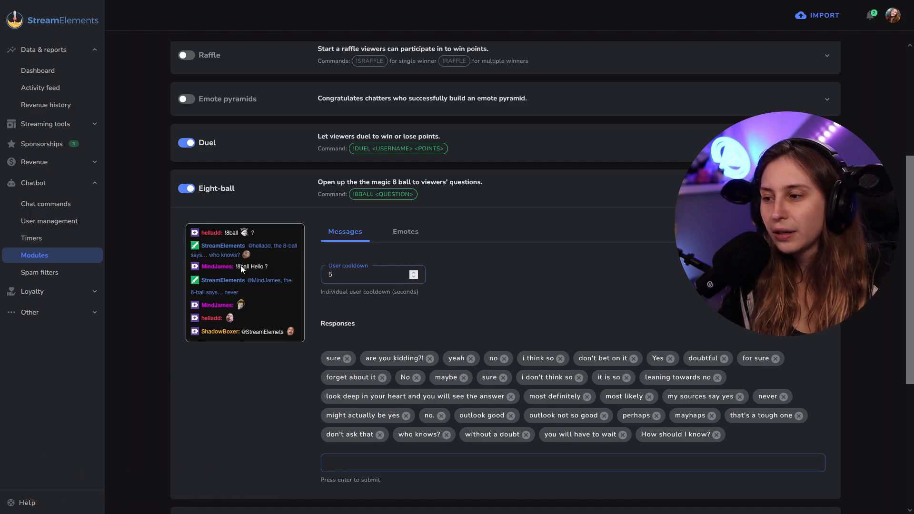
pyautogui.moveTo(221, 269)
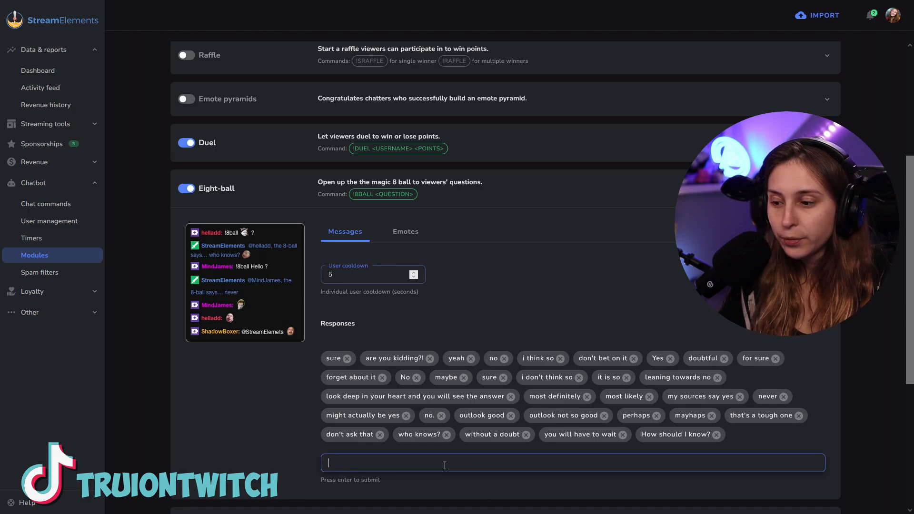
# Step: Add 'Ofcourse Not' as the first custom Eight-ball response
pyautogui.scroll(-3)
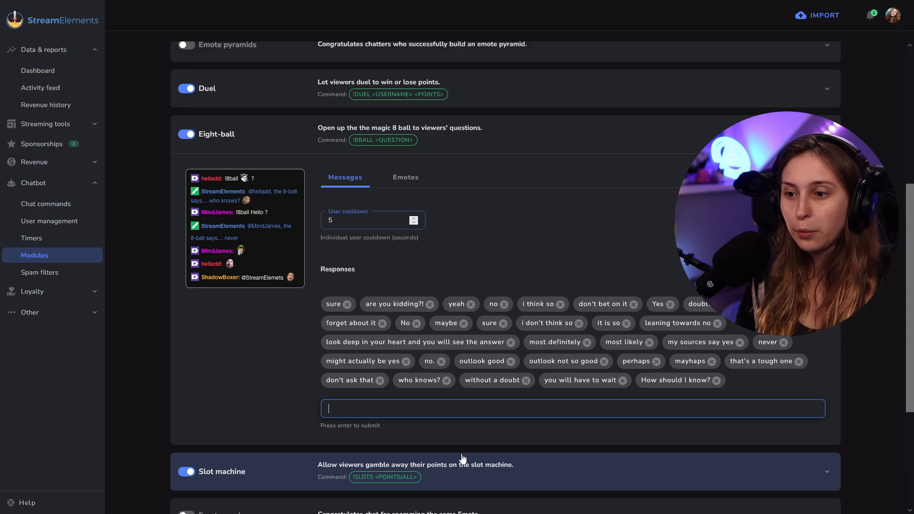
pyautogui.write('Lo')
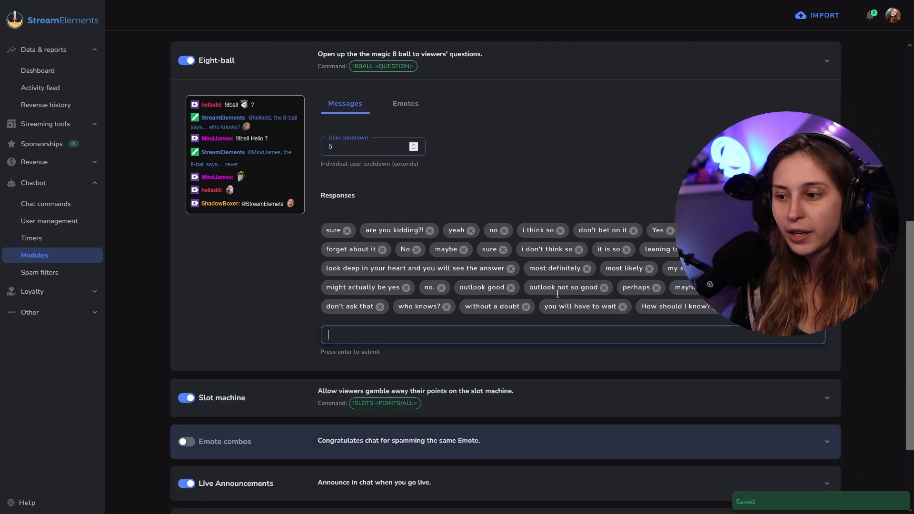
pyautogui.write('Of')
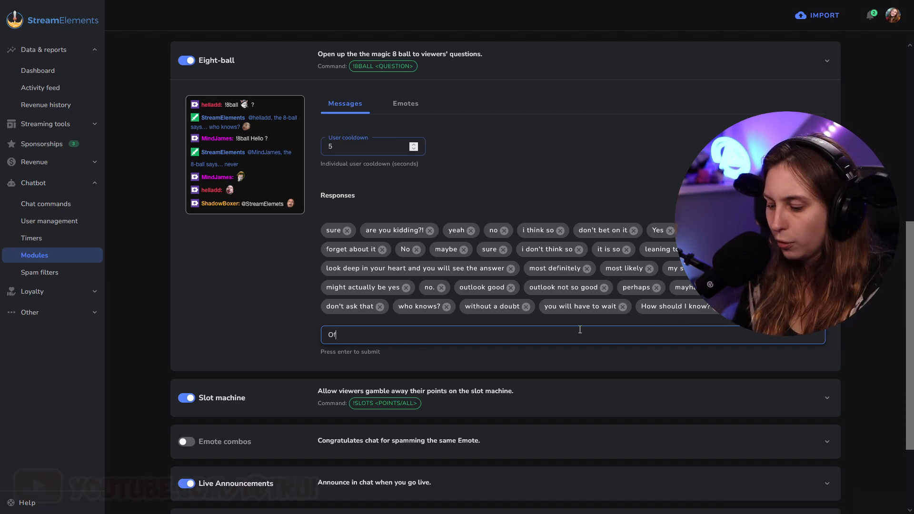
pyautogui.press('enter')
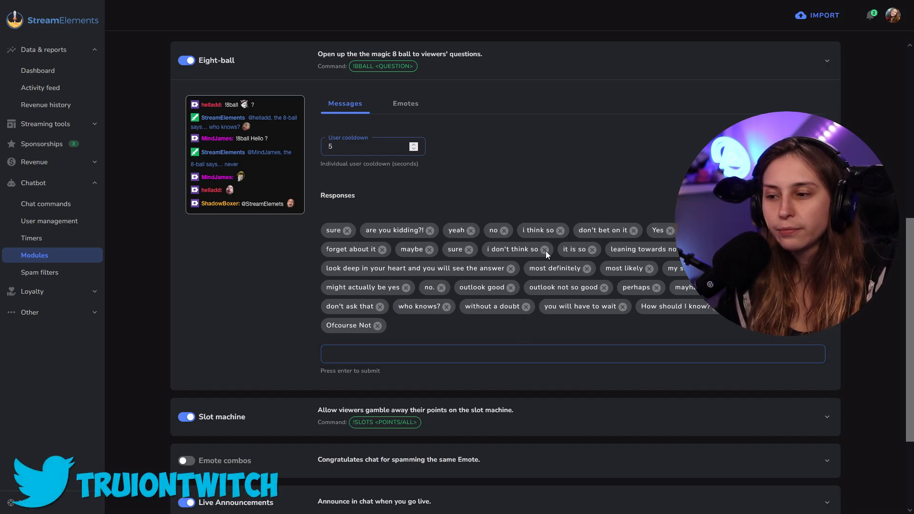
# Step: Enter the responses 'No', 'Holy Cow' and 'I will never give my cow for that'
pyautogui.write('No')
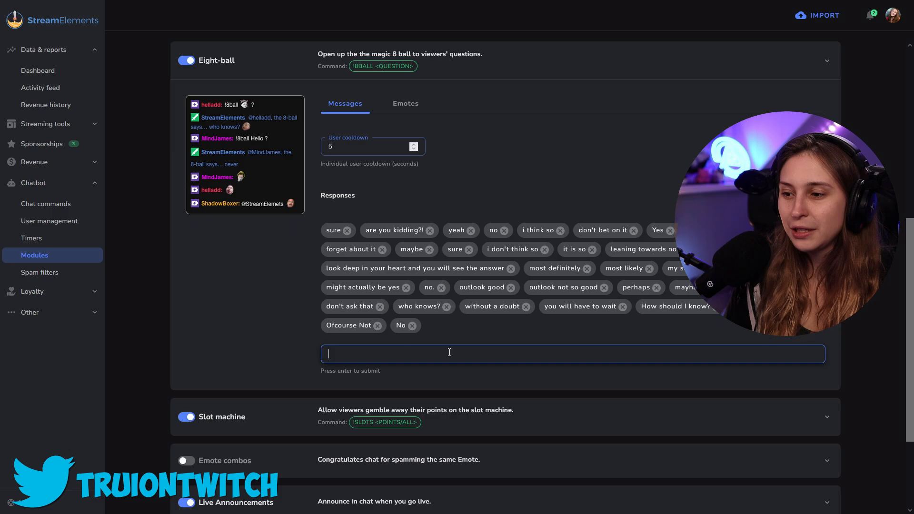
pyautogui.write('Hol')
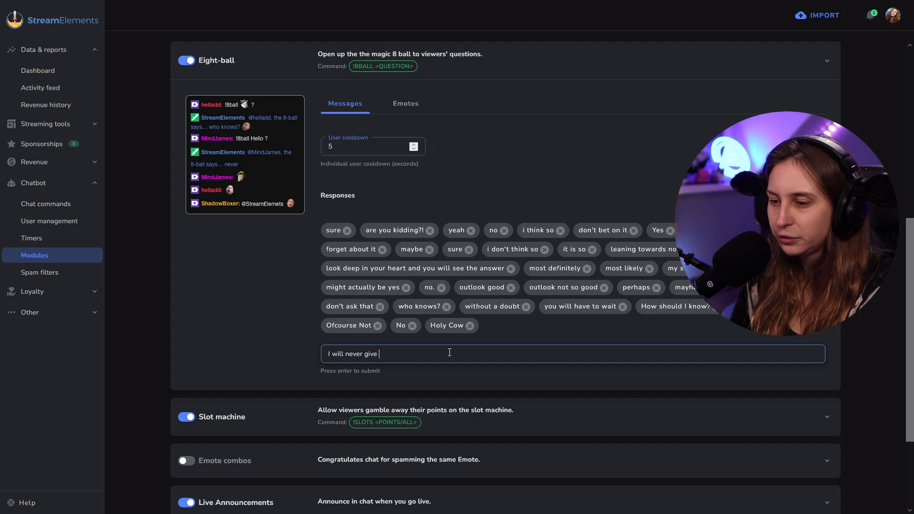
pyautogui.write('my cow for')
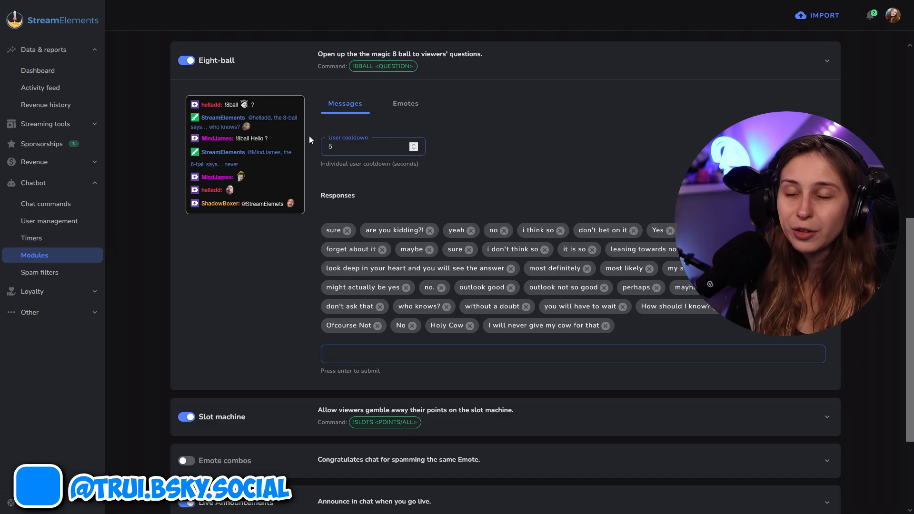
# Step: Select the Eight-ball cooldown fields, currently 5 s per user and 15 s global
pyautogui.click(367, 146)
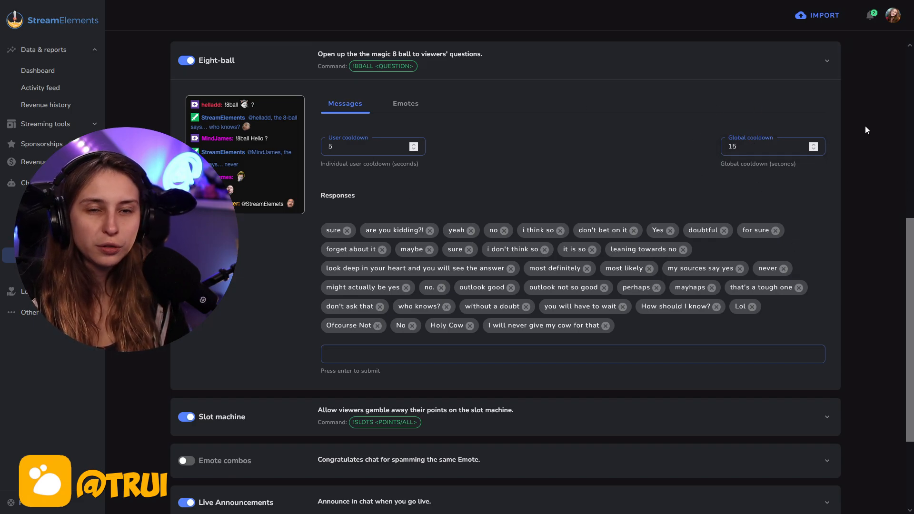
pyautogui.moveTo(692, 141)
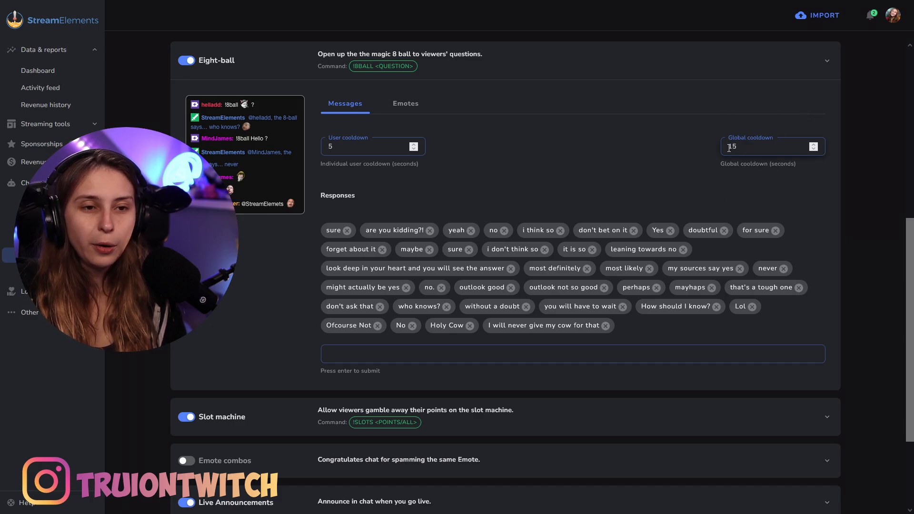
pyautogui.click(374, 146)
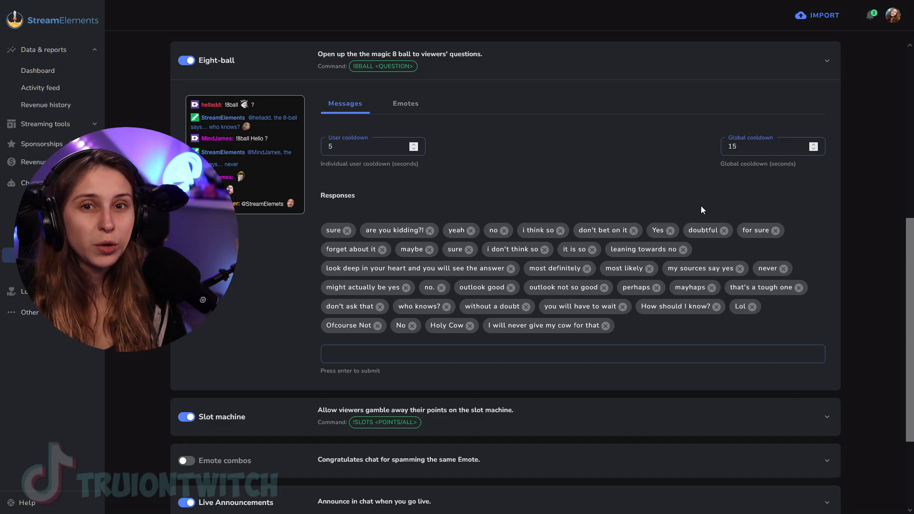
pyautogui.click(367, 146)
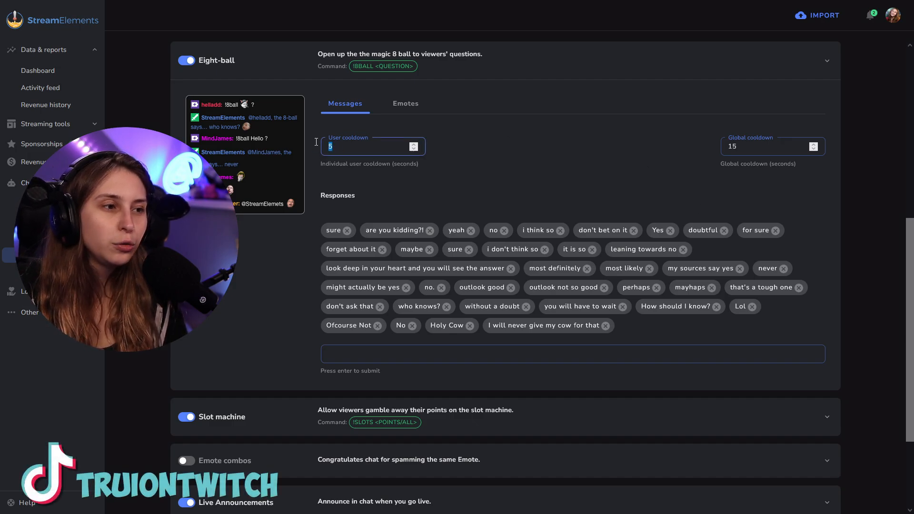
# Step: Replace the user cooldown value 5 with 20 seconds and show the emote list
pyautogui.write('20')
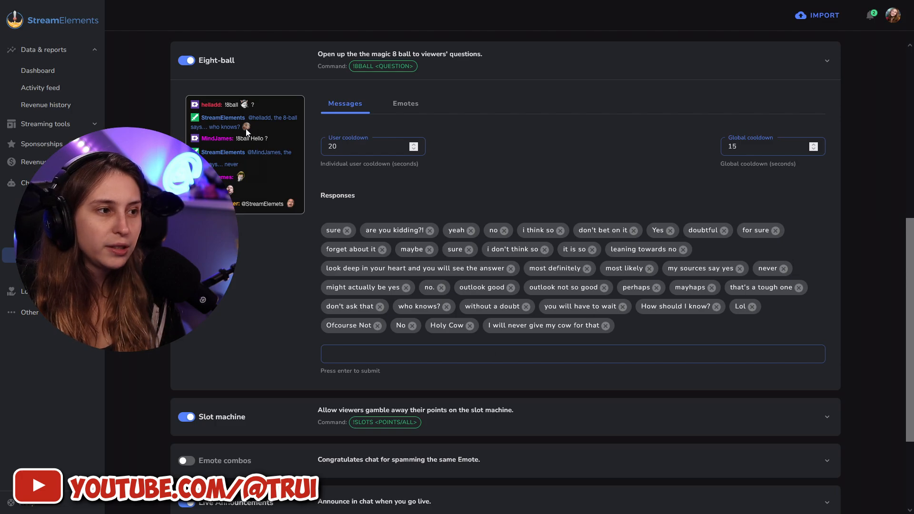
pyautogui.click(405, 103)
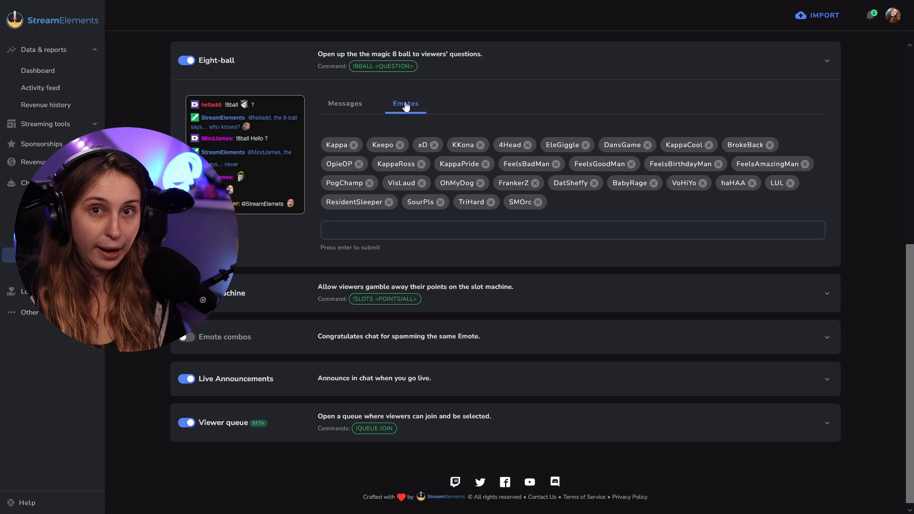
pyautogui.moveTo(538, 297)
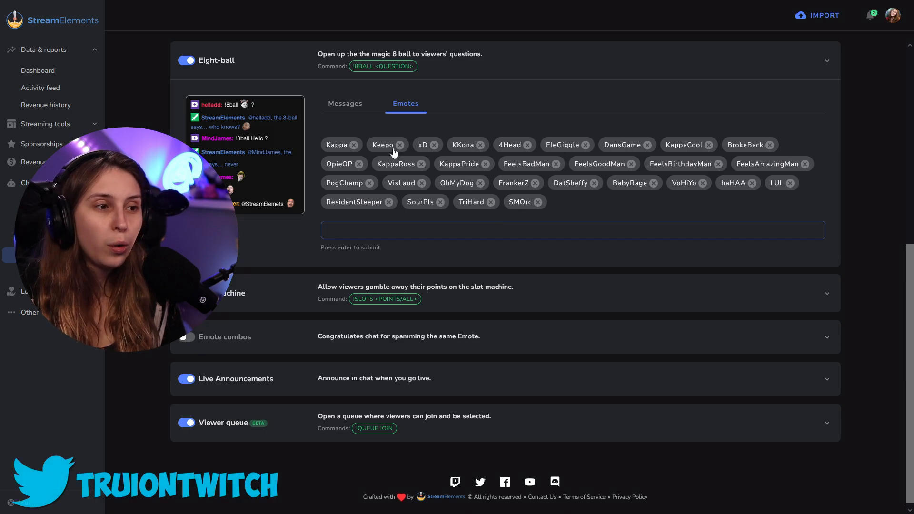
pyautogui.moveTo(620, 198)
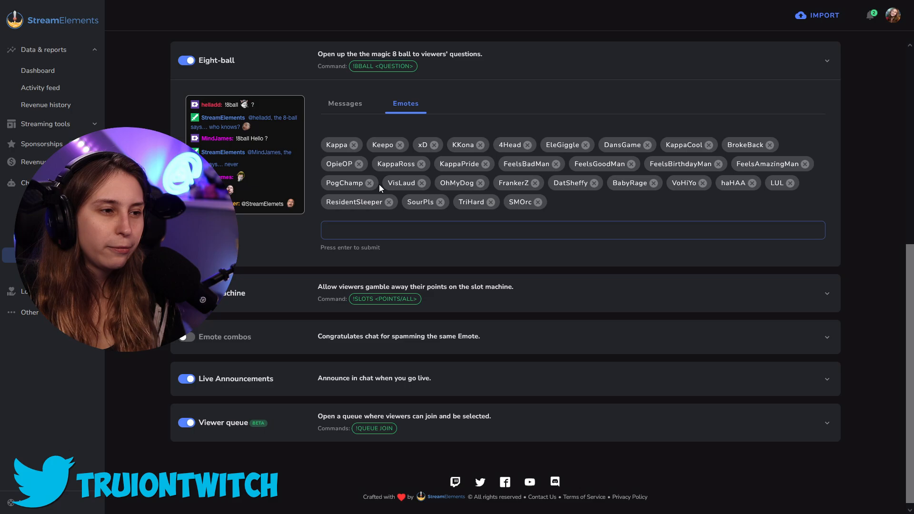
pyautogui.moveTo(372, 187)
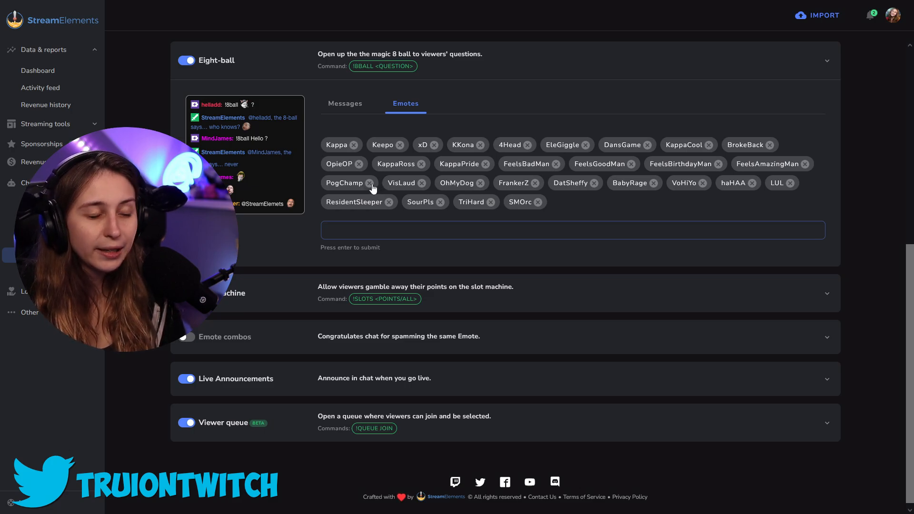
# Step: Replace the PogChamp emote with TruiLurk, then type 'trui' in the emote picker
pyautogui.click(361, 183)
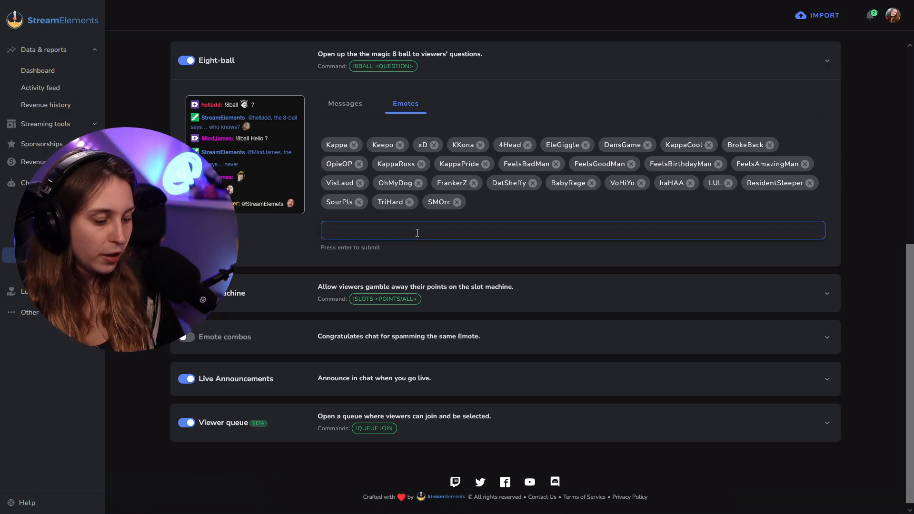
pyautogui.write('TruiLurk')
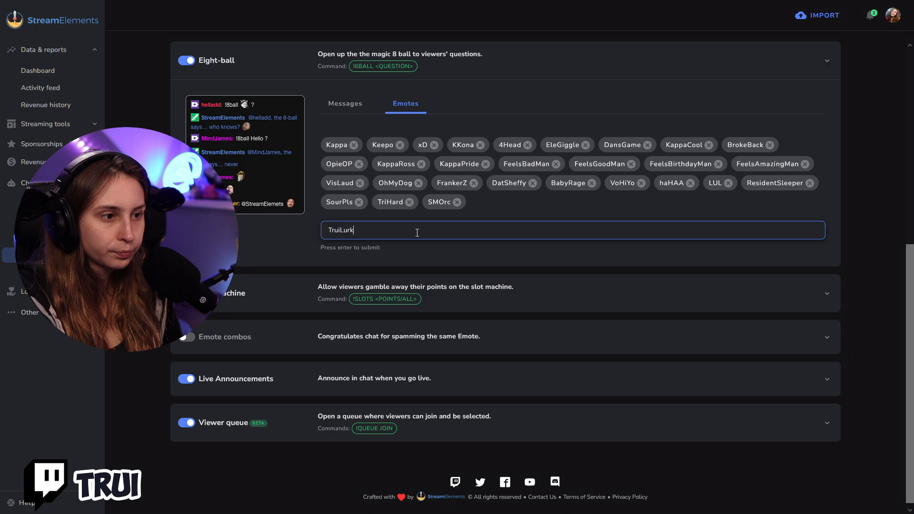
pyautogui.press('enter')
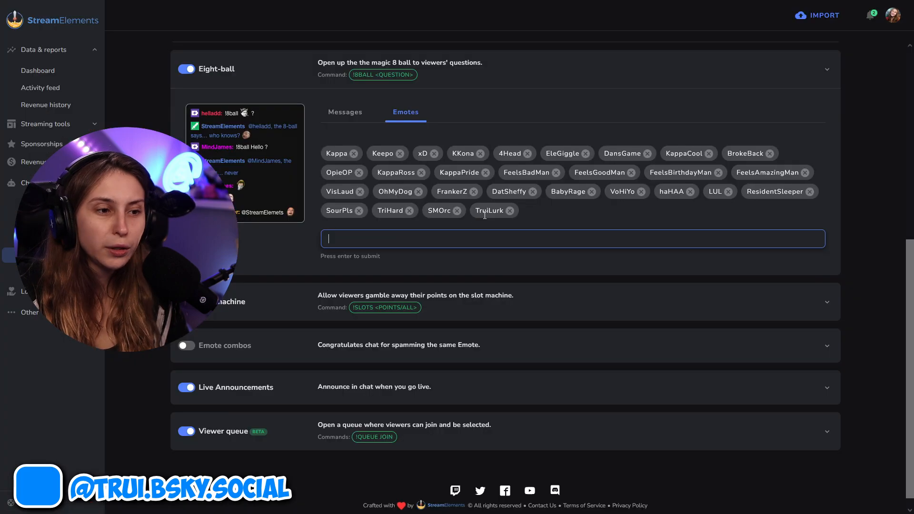
pyautogui.write('trui')
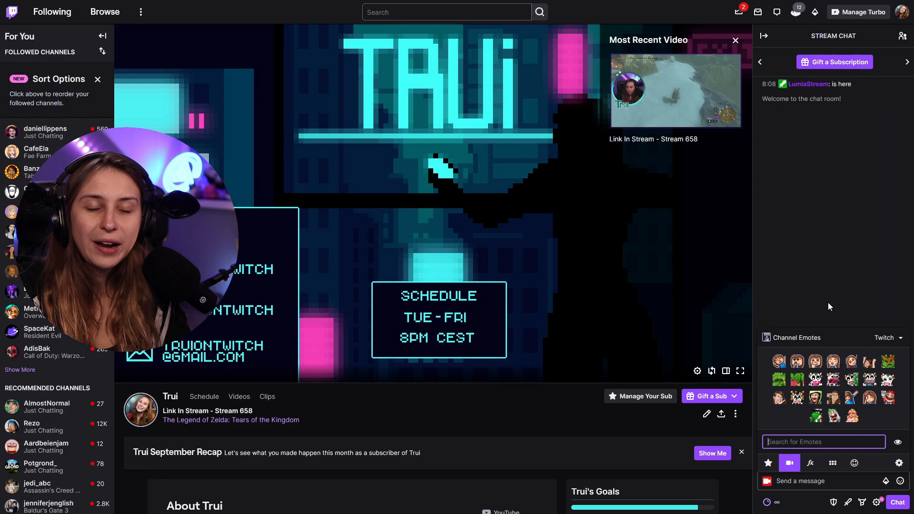
pyautogui.moveTo(834, 62)
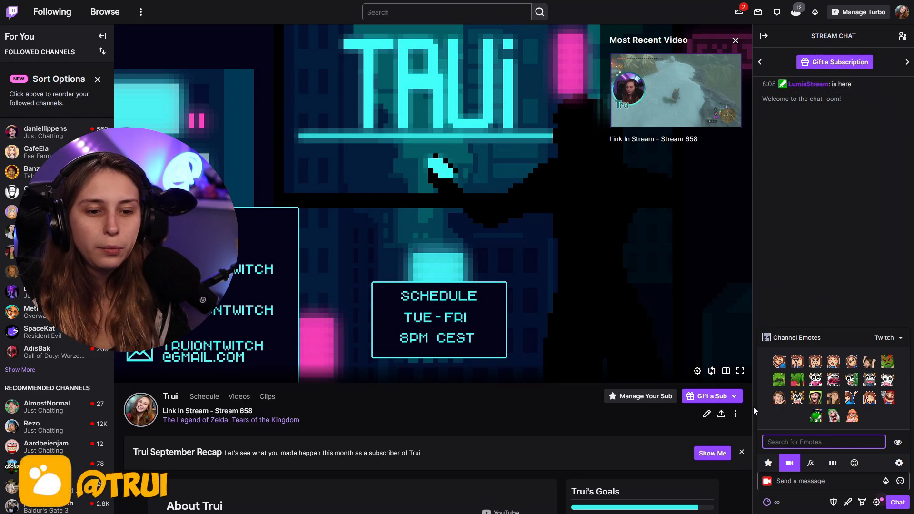
pyautogui.moveTo(779, 361)
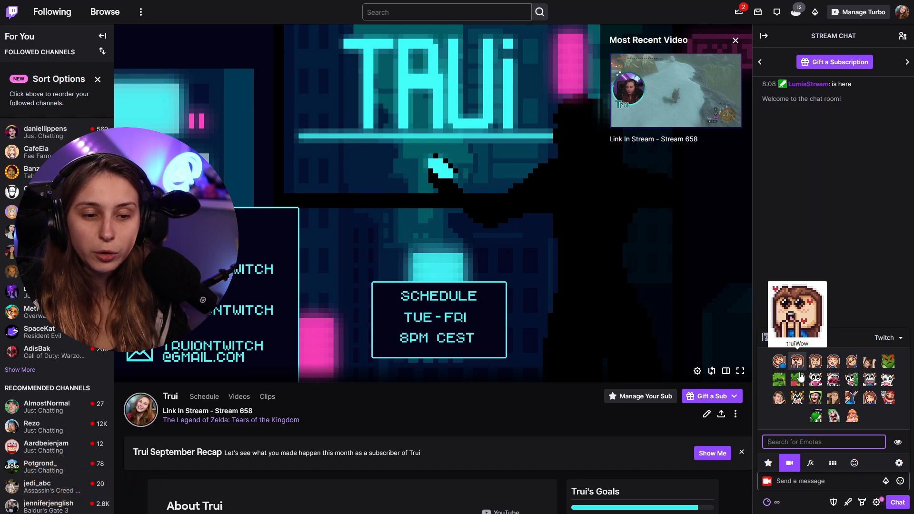
pyautogui.moveTo(797, 379)
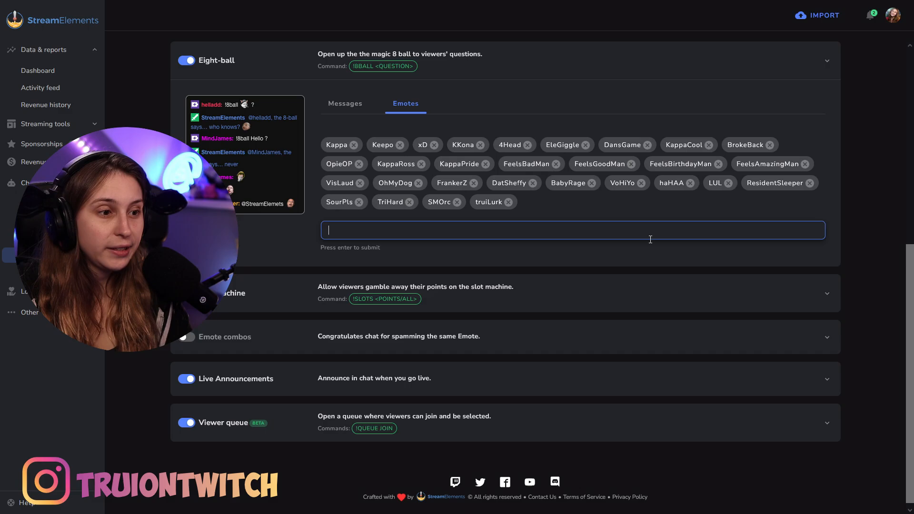
pyautogui.moveTo(510, 252)
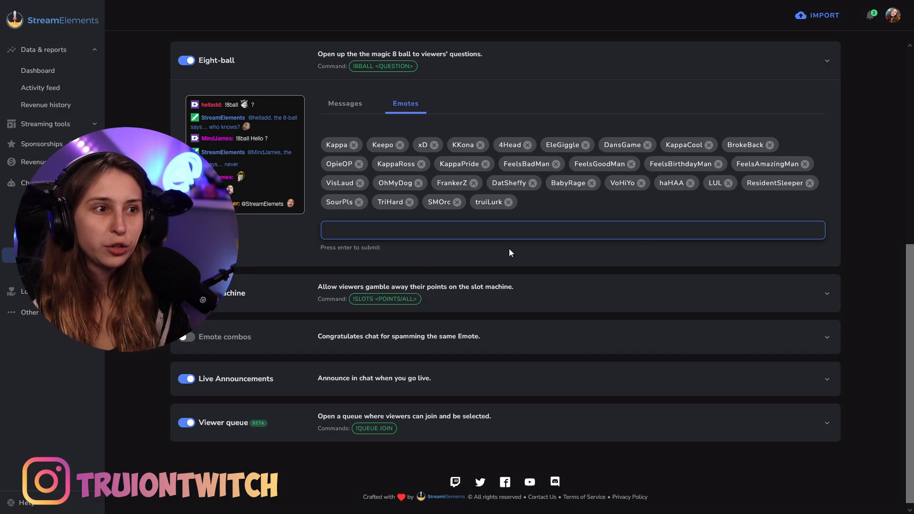
pyautogui.click(345, 103)
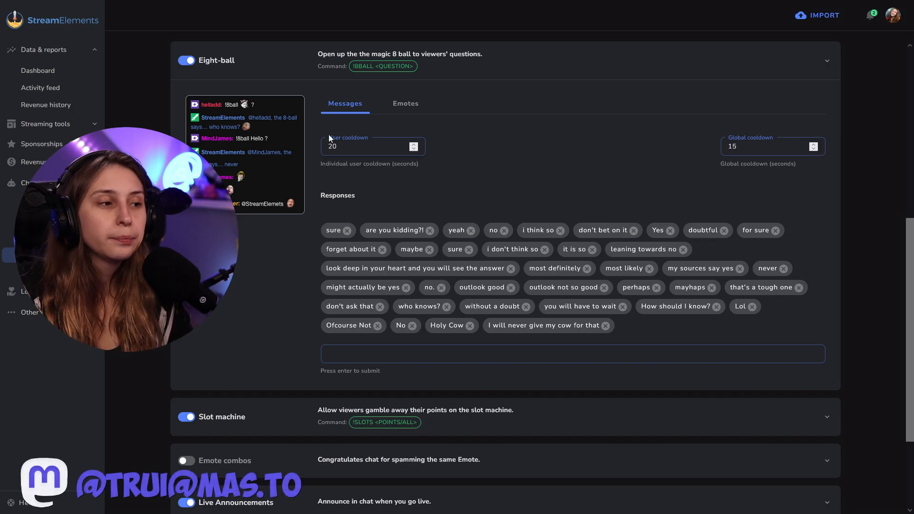
pyautogui.moveTo(227, 113)
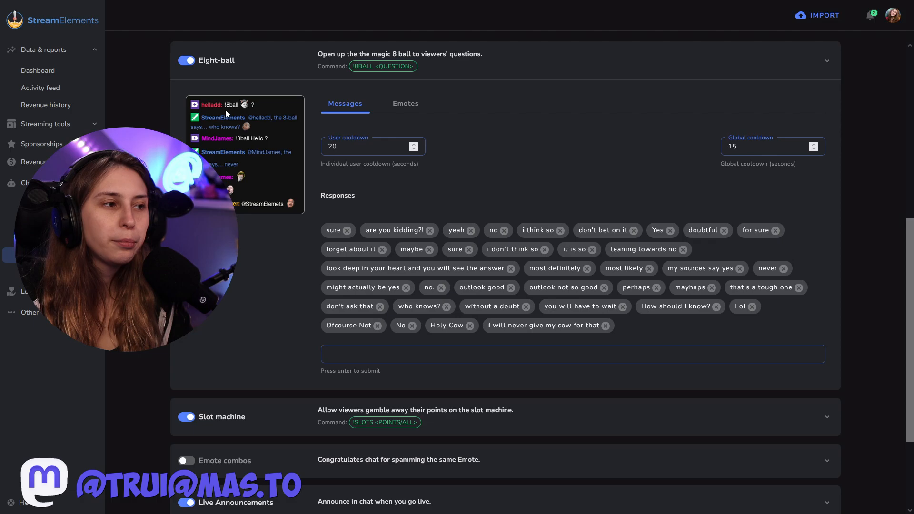
pyautogui.moveTo(299, 88)
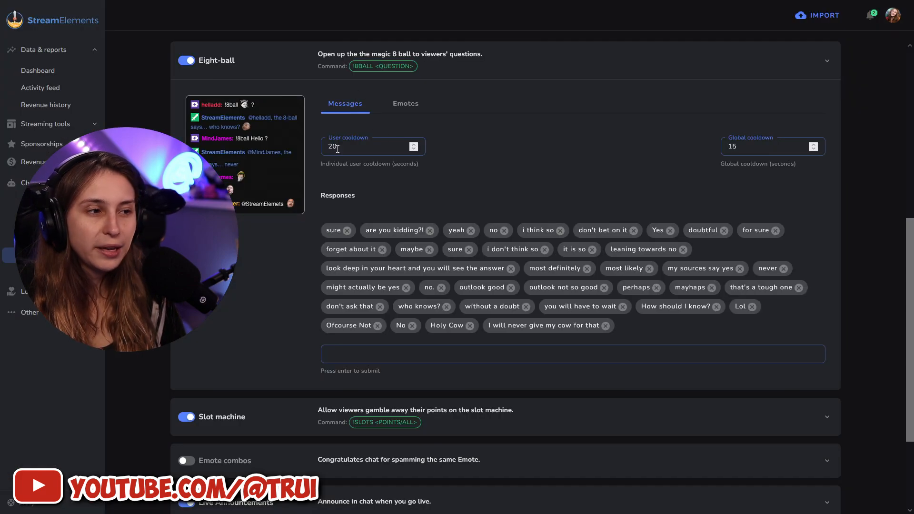
pyautogui.click(405, 104)
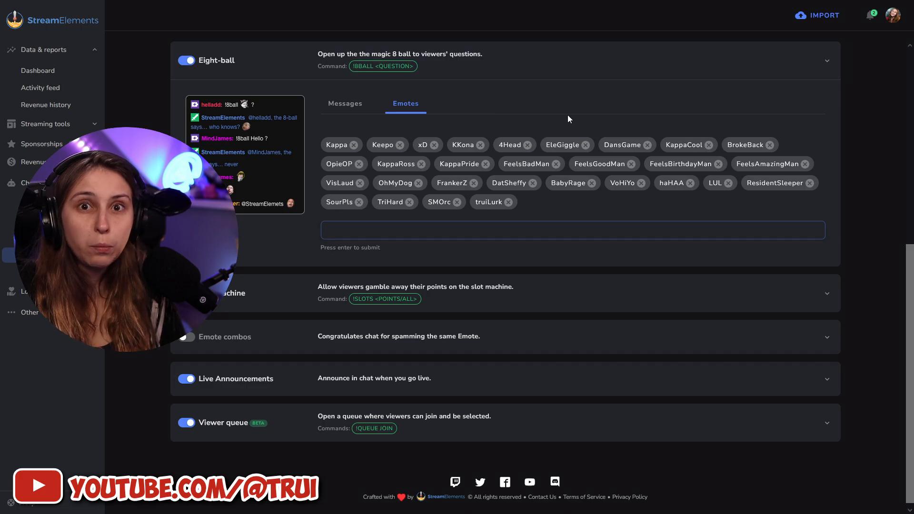